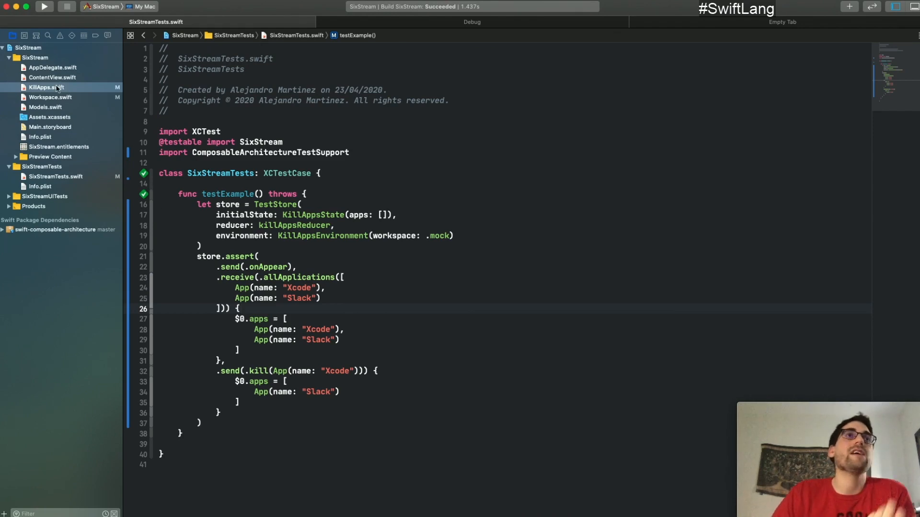
Open KillApps.swift and scroll to the killAppsReducer code
left_click(45, 87)
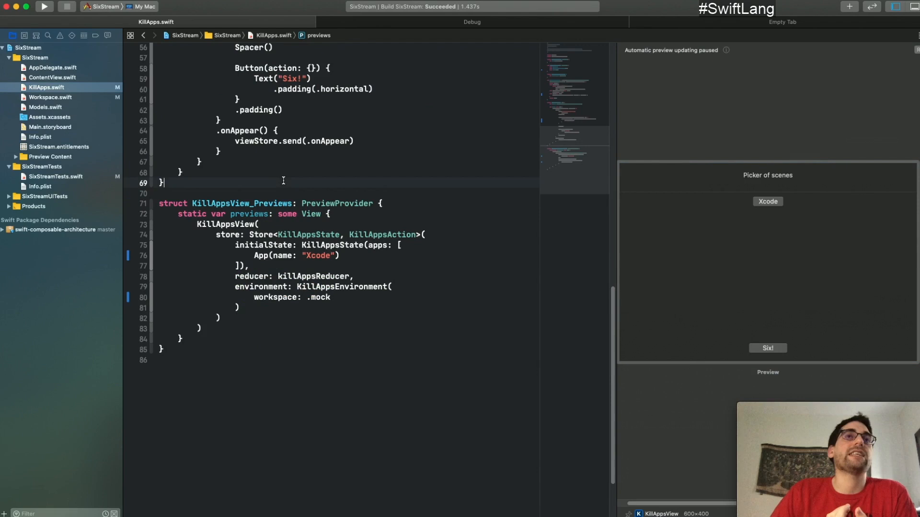
scroll("up", 3)
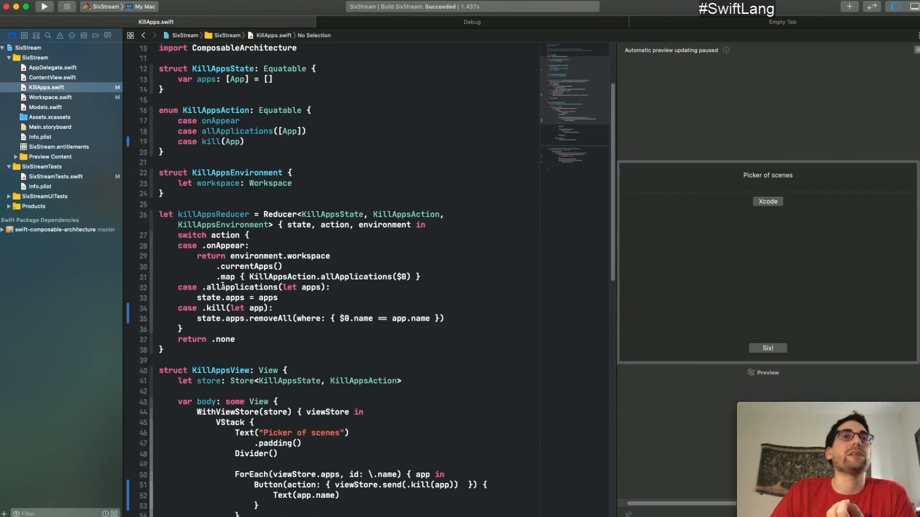
left_click(141, 236)
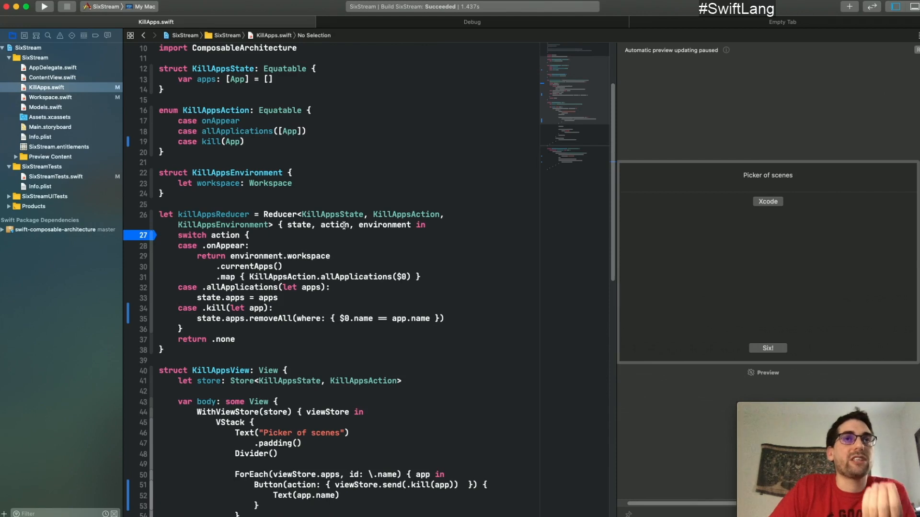
double_click(335, 224)
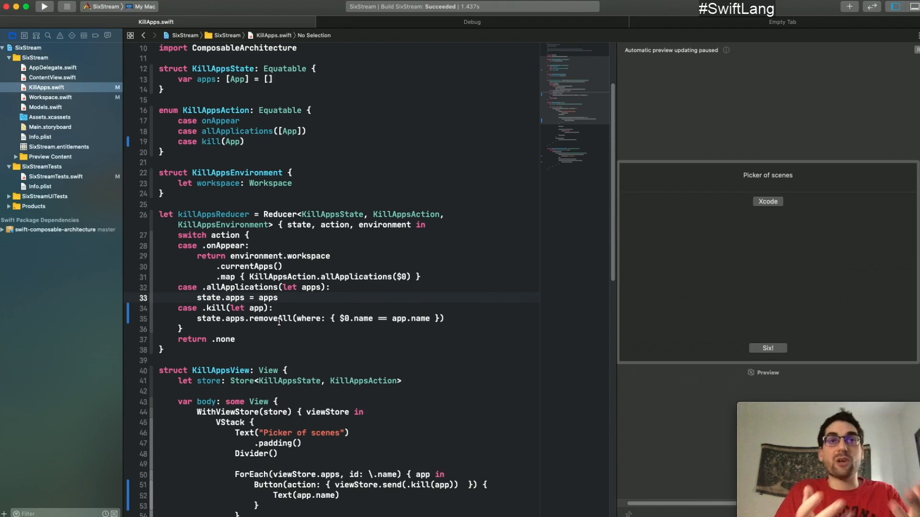
mouse_move(397, 231)
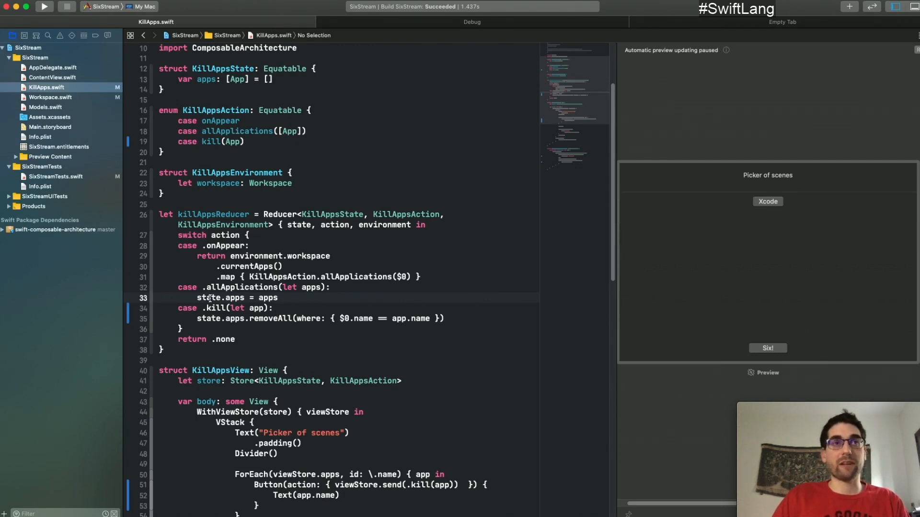
Jump from the reducer to the currentApps definition in Workspace.swift
double_click(237, 298)
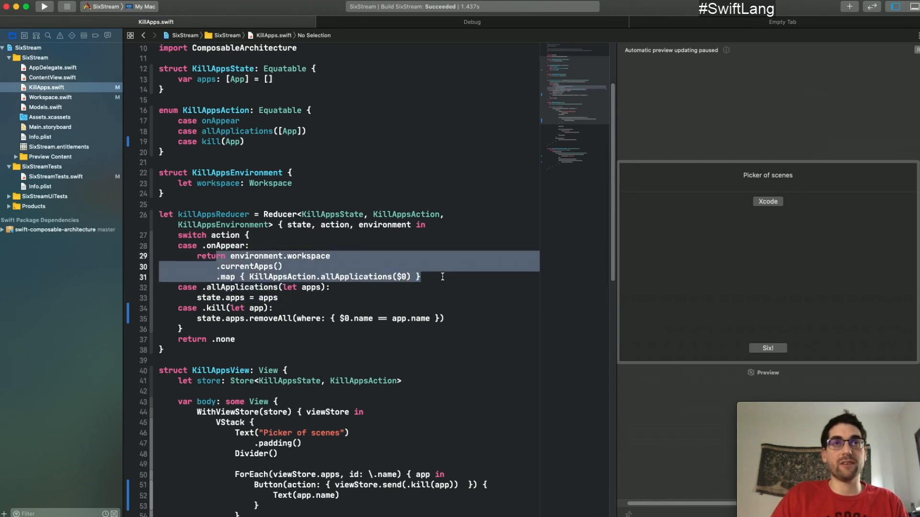
left_click(248, 266)
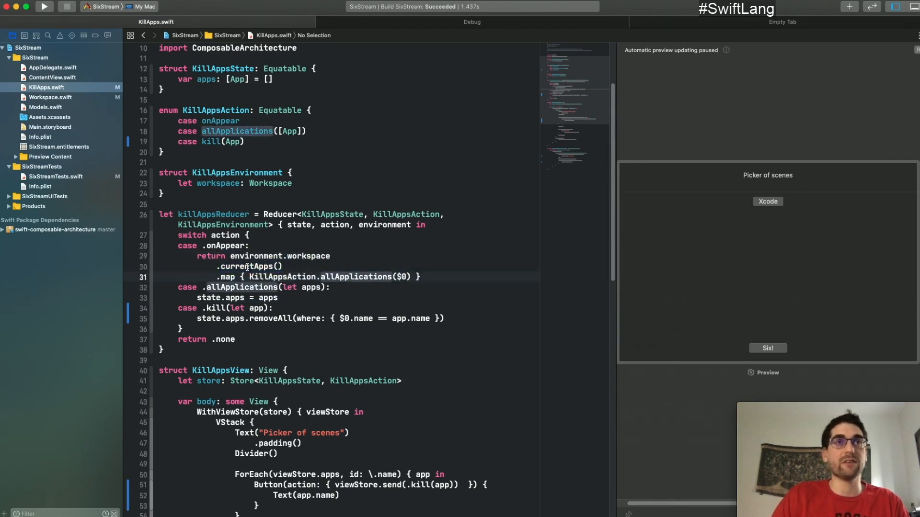
left_click(50, 97)
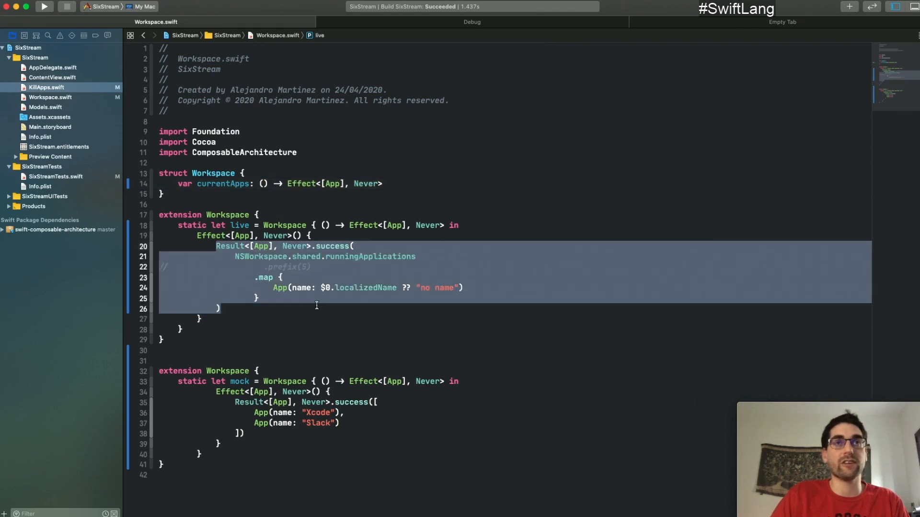
Deselect the live implementation and navigate back to KillApps.swift's onAppear effect
left_click(416, 256)
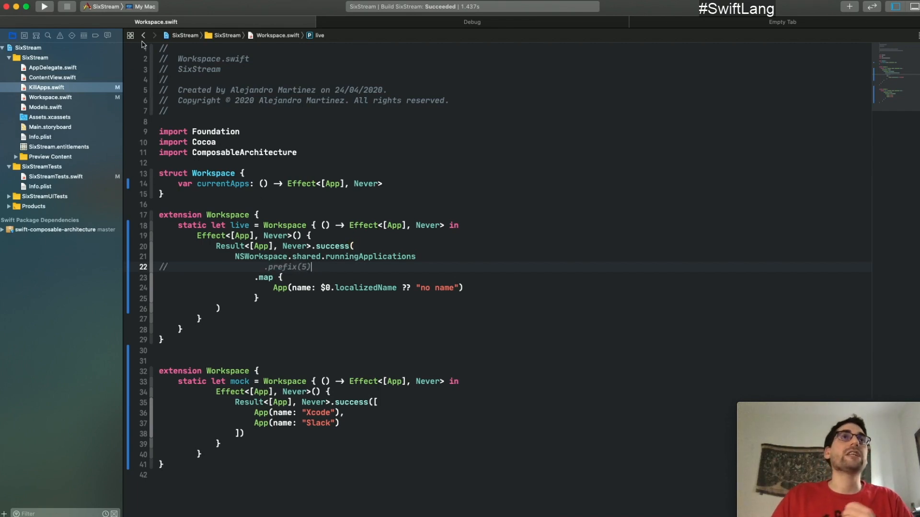
left_click(144, 35)
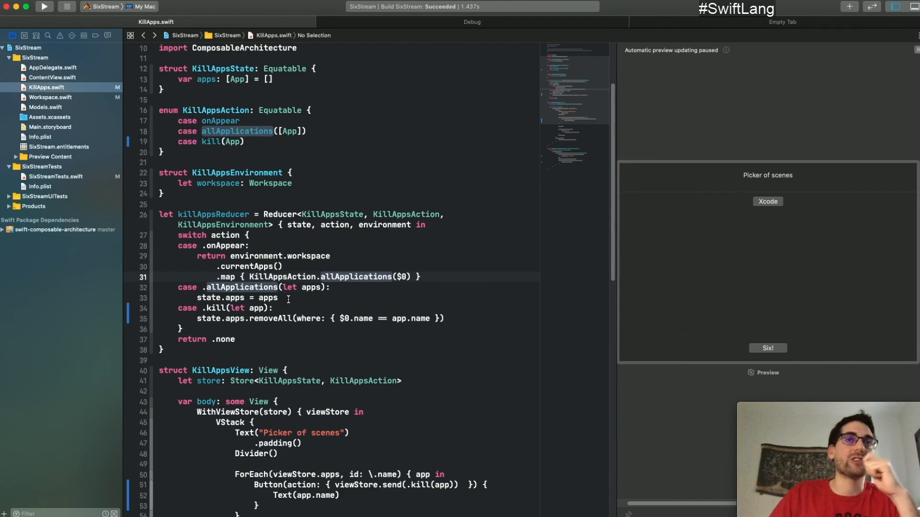
scroll("down", 3)
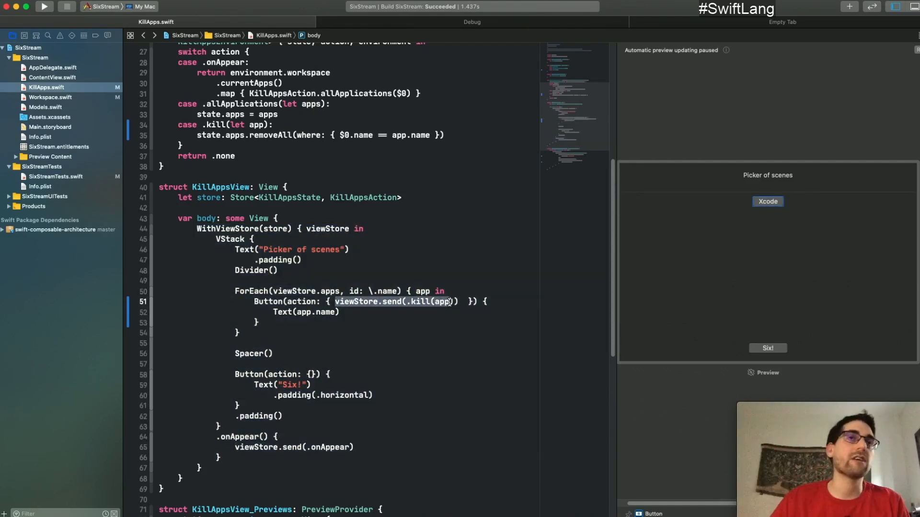
scroll("up", 3)
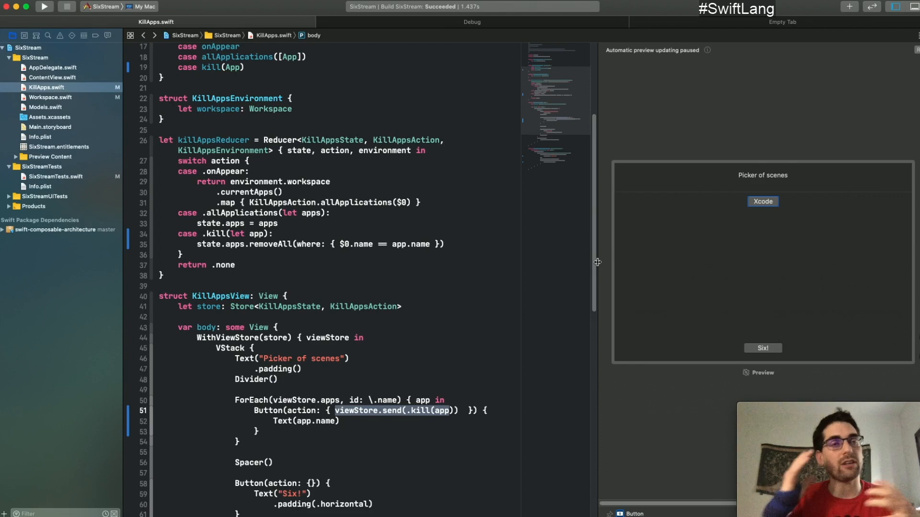
mouse_move(286, 155)
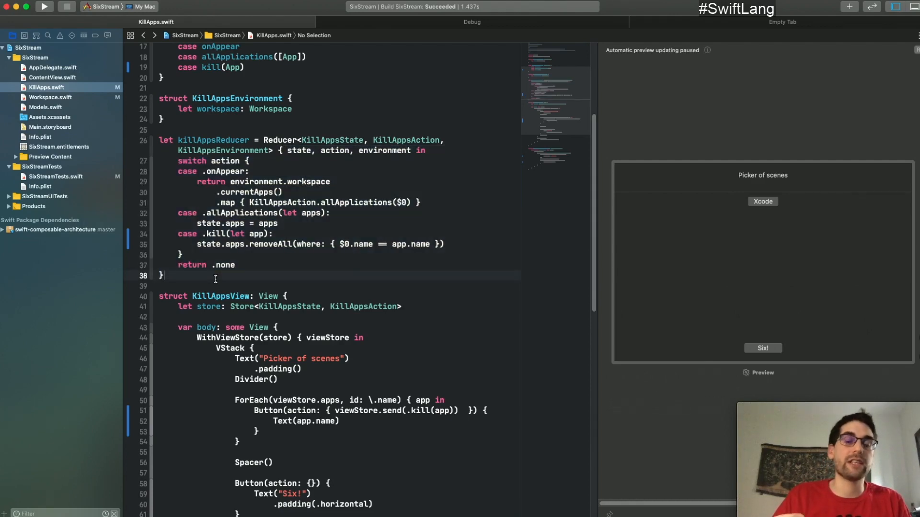
Append .debug() to the end of killAppsReducer
type(".debug(")
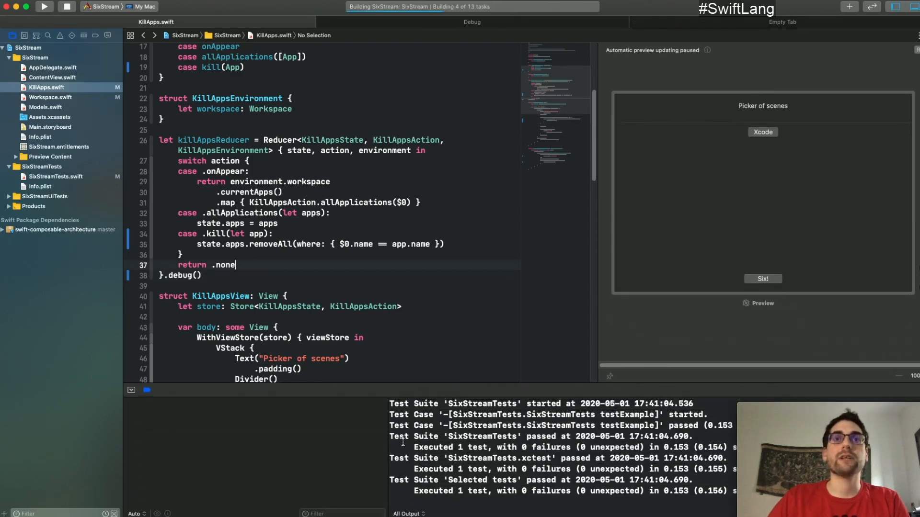
Run SixStream and inspect the console's allApplications and onAppear action logs
left_click(45, 6)
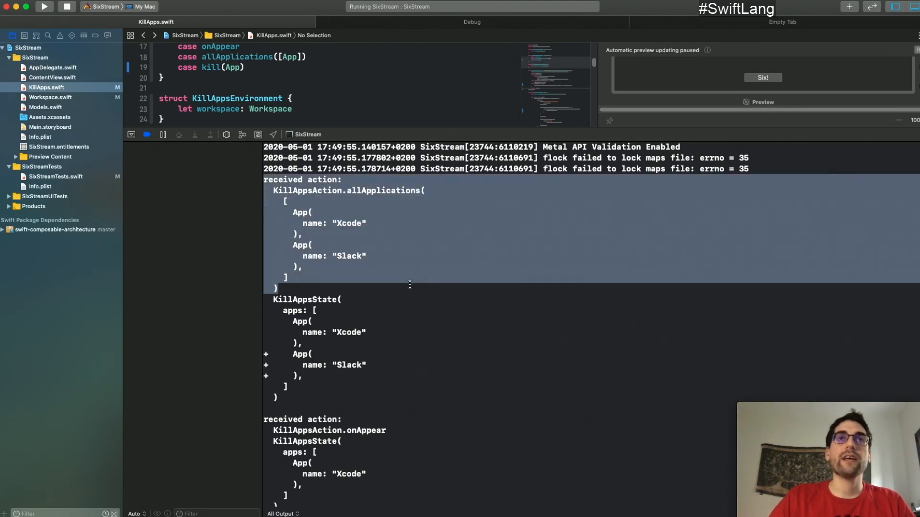
mouse_move(346, 196)
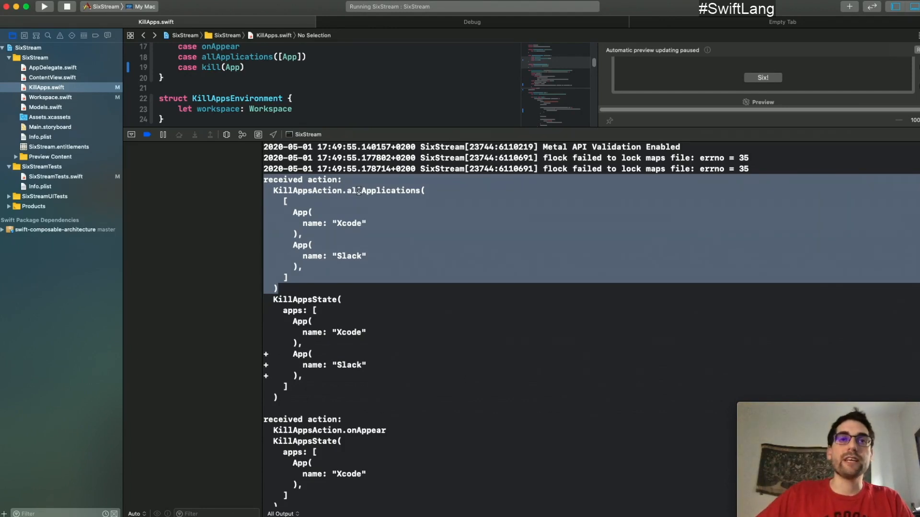
scroll("up", 3)
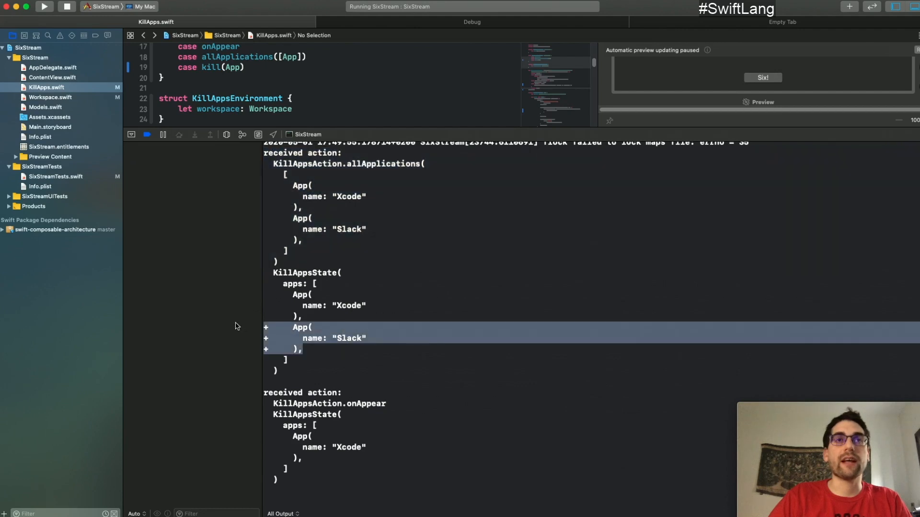
mouse_move(362, 350)
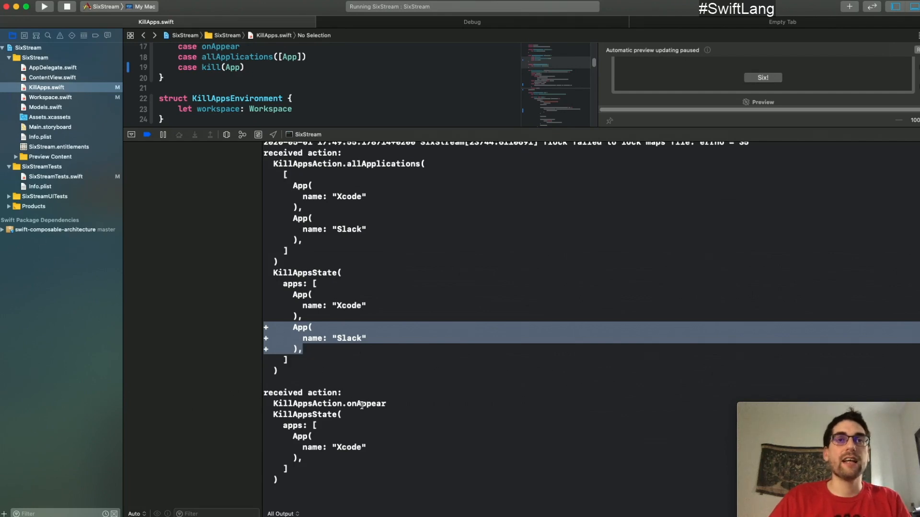
double_click(365, 403)
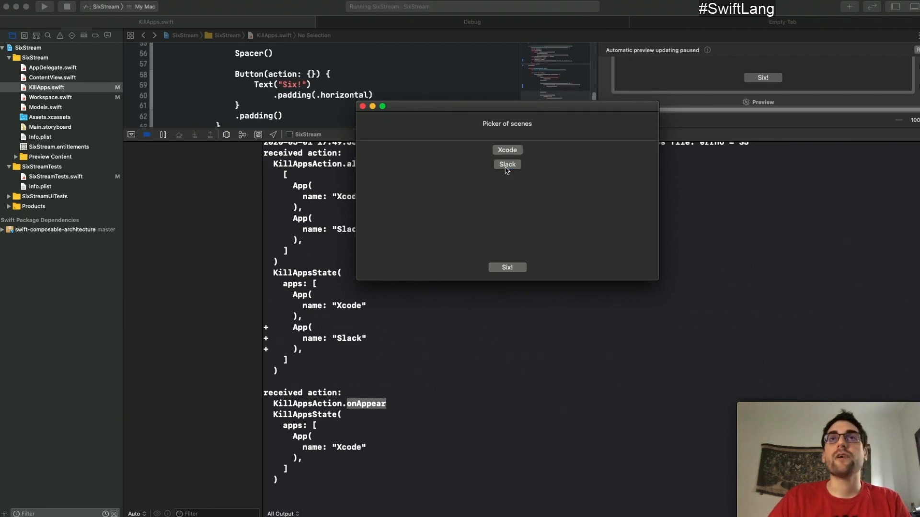
Kill Slack, then Xcode, in the running app, checking the logged state removals
left_click(507, 164)
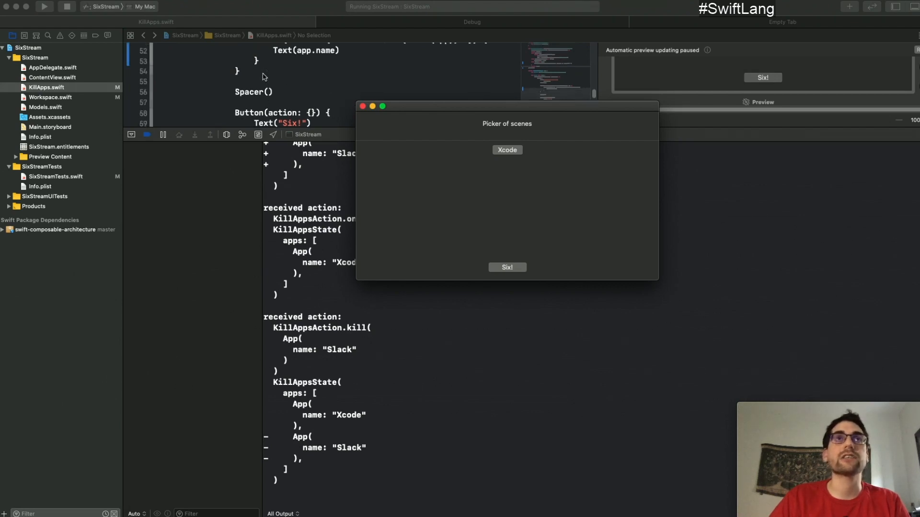
scroll("up", 3)
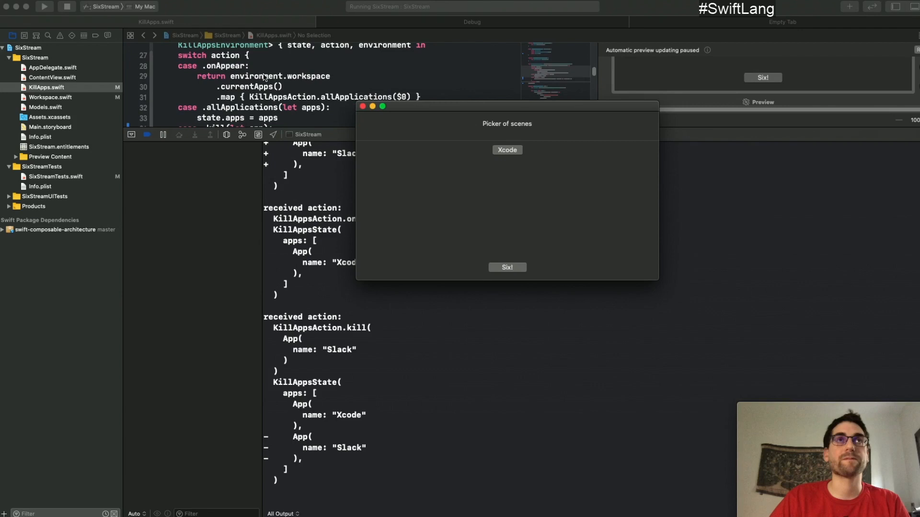
scroll("down", 3)
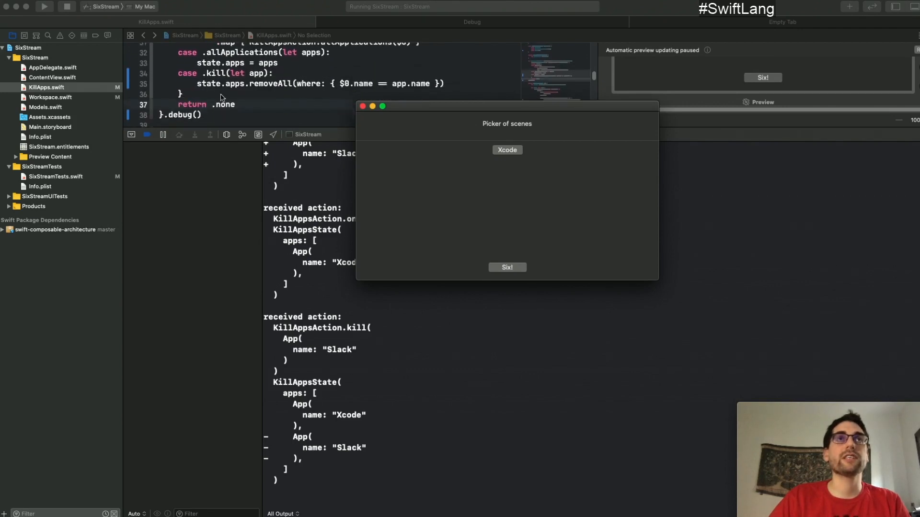
scroll("down", 3)
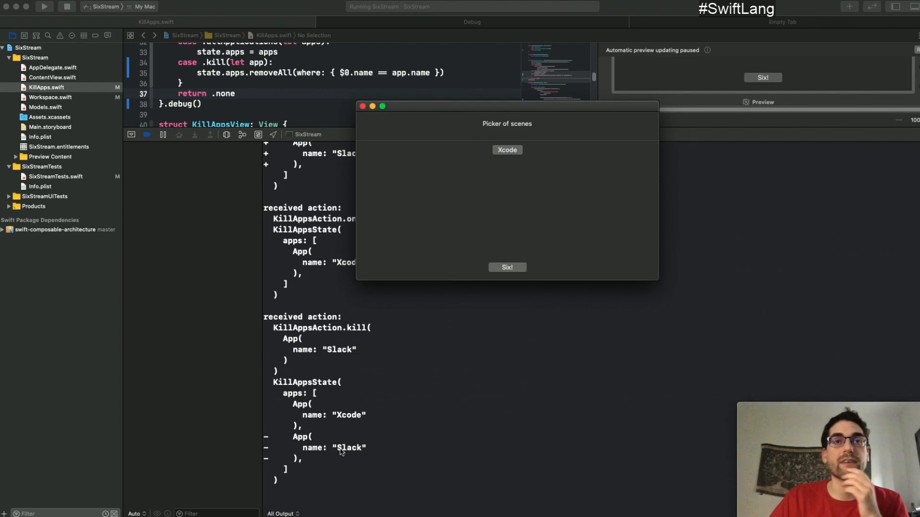
mouse_move(321, 429)
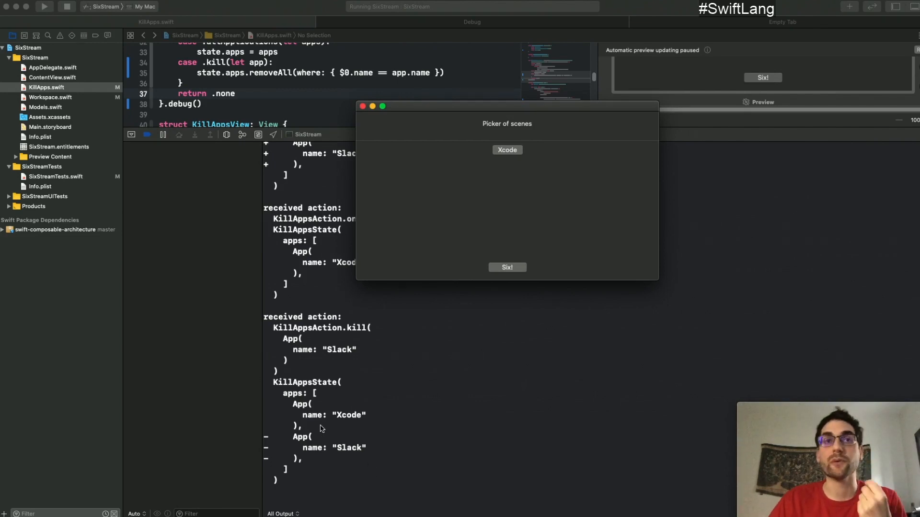
left_click(362, 106)
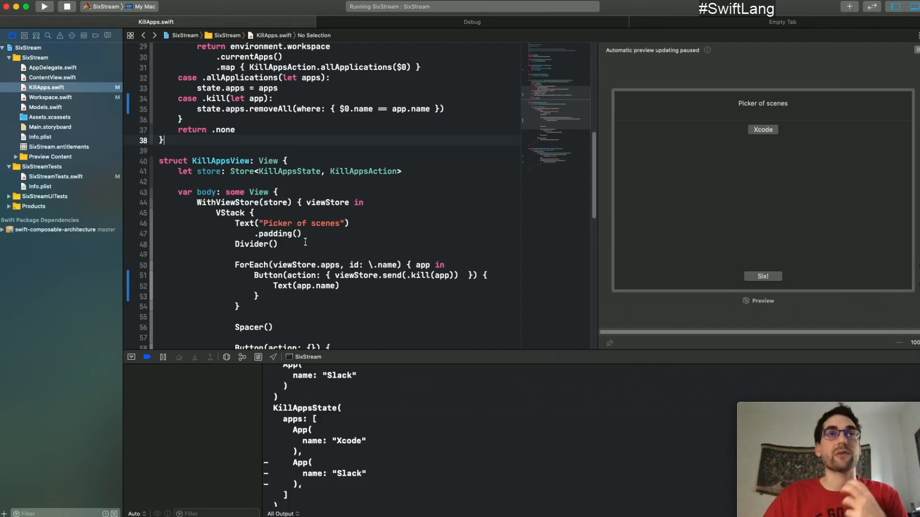
mouse_move(316, 260)
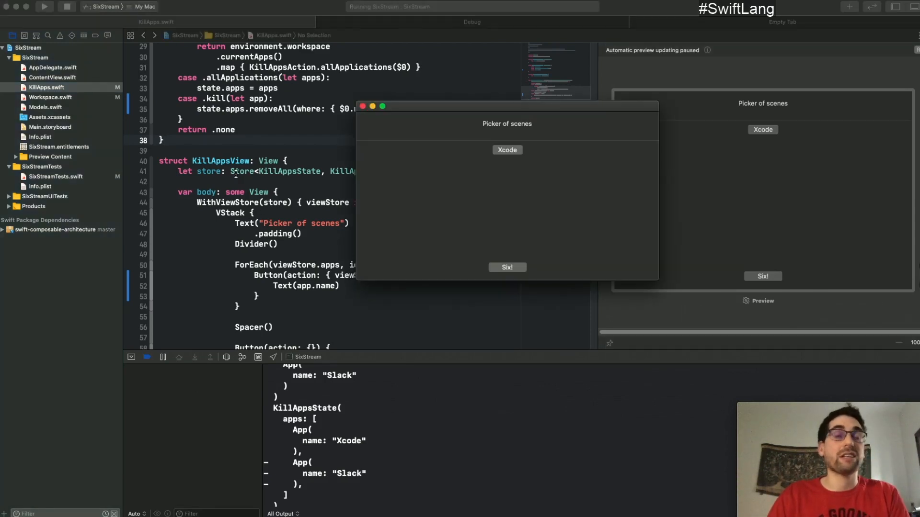
left_click(506, 149)
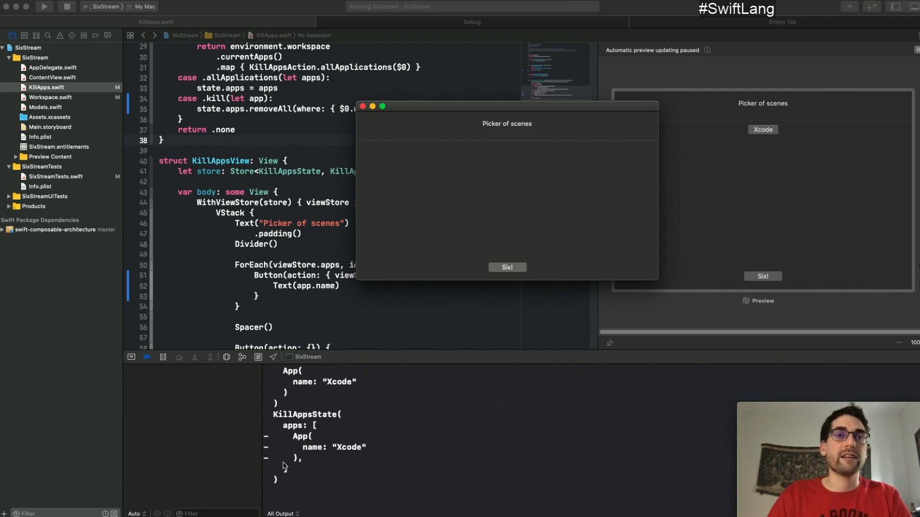
left_click(362, 106)
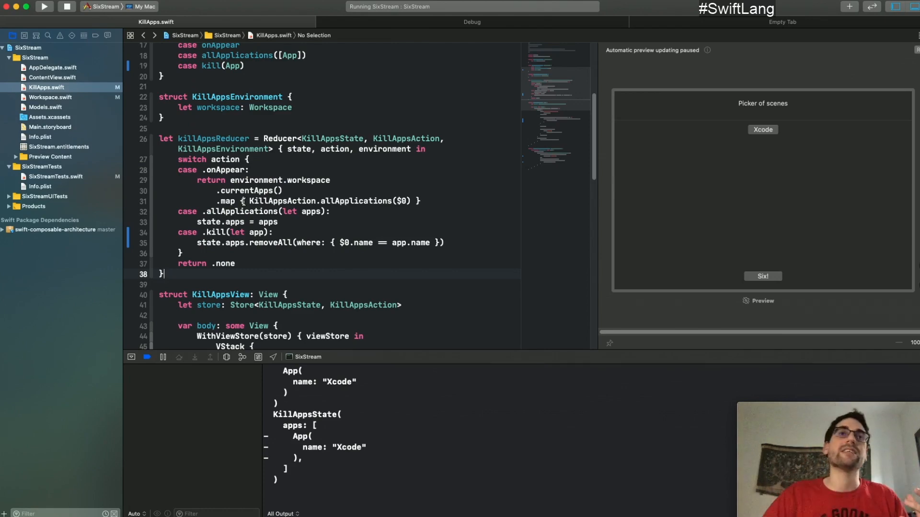
scroll("down", 3)
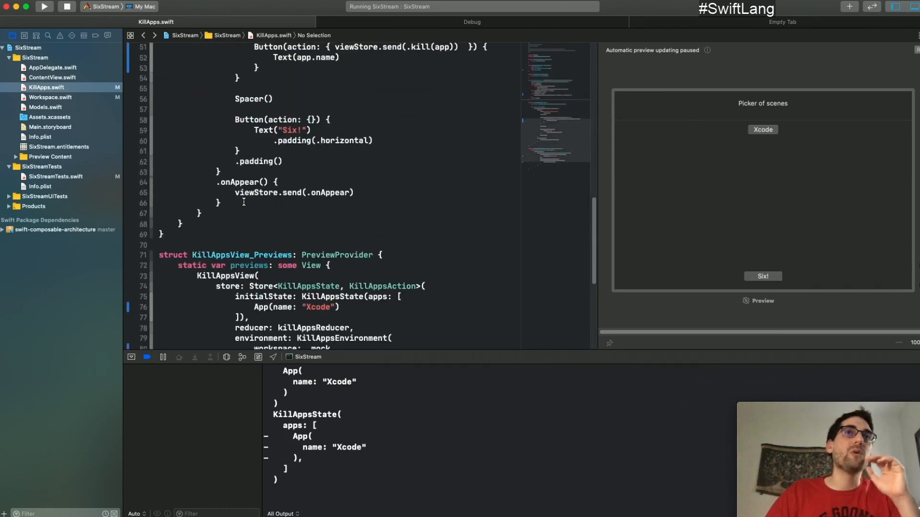
scroll("down", 3)
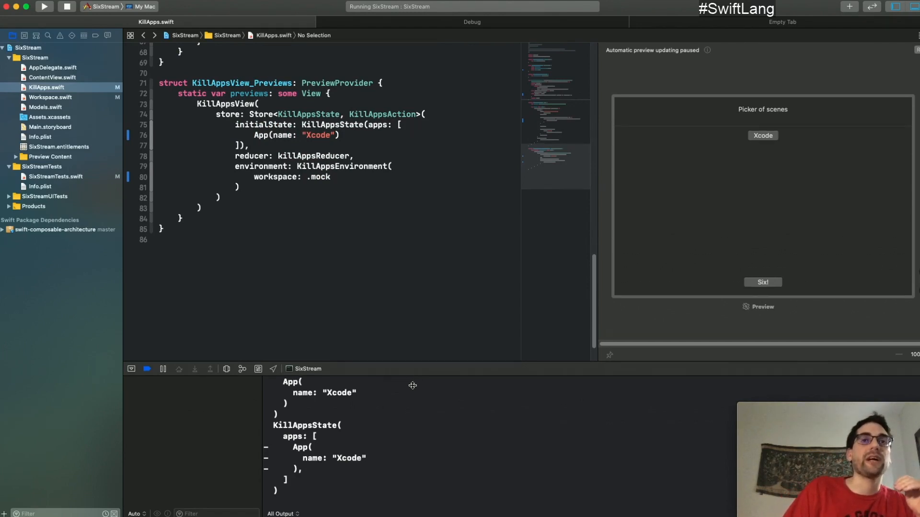
scroll("up", 3)
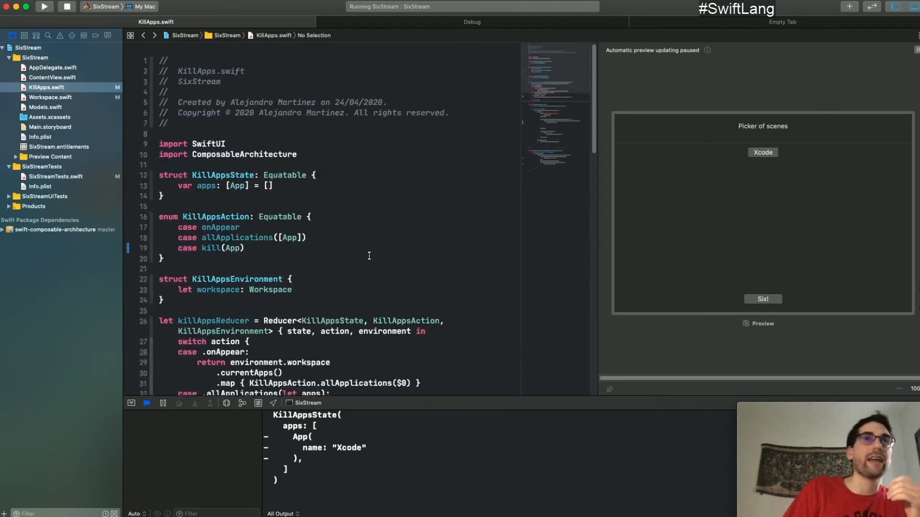
scroll("up", 3)
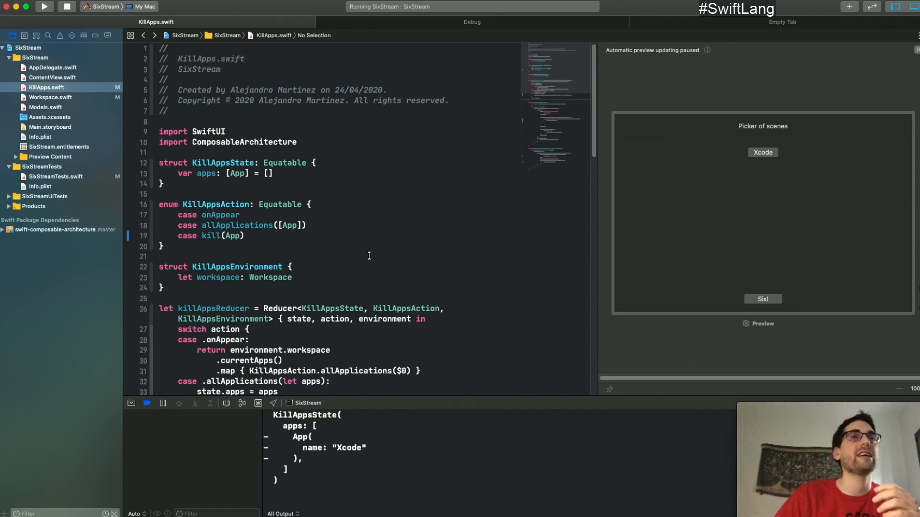
scroll("down", 3)
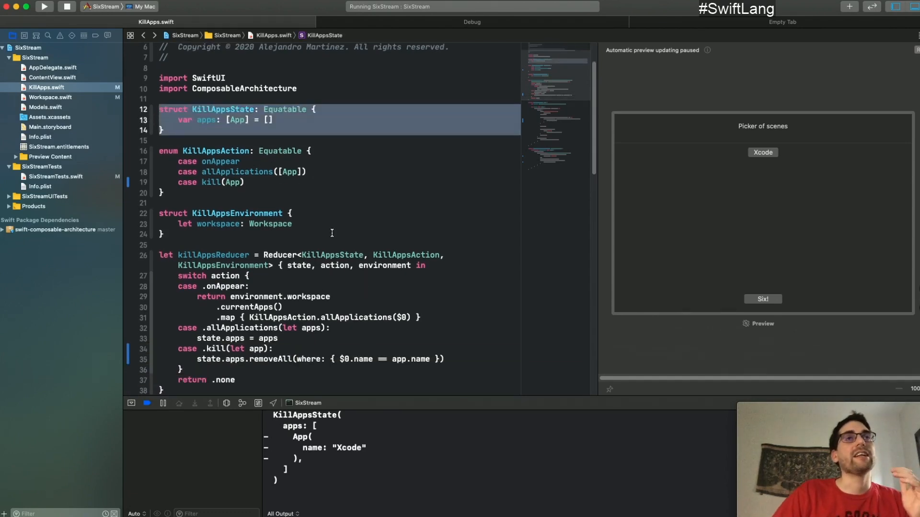
scroll("down", 3)
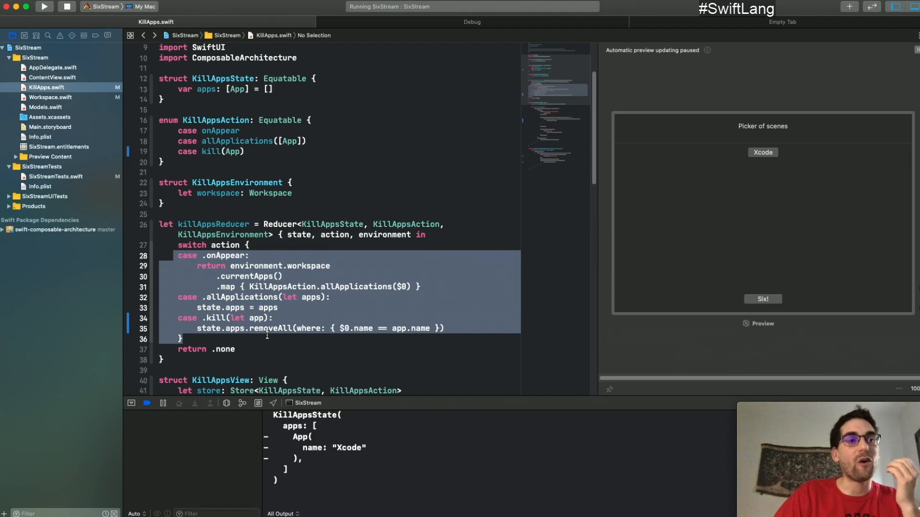
left_click(265, 360)
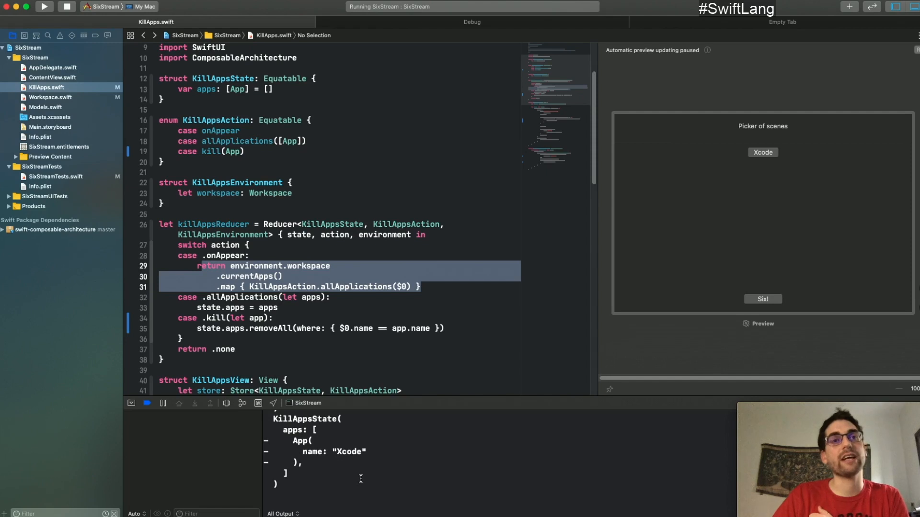
scroll("down", 3)
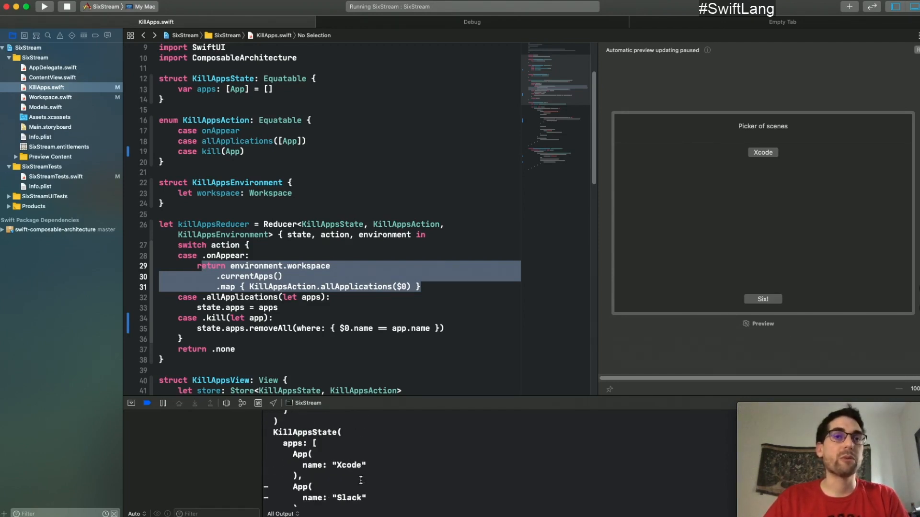
Add .debug() to killAppsReducer and jump to debug's definition in ReducerDebugging.swift
scroll("down", 3)
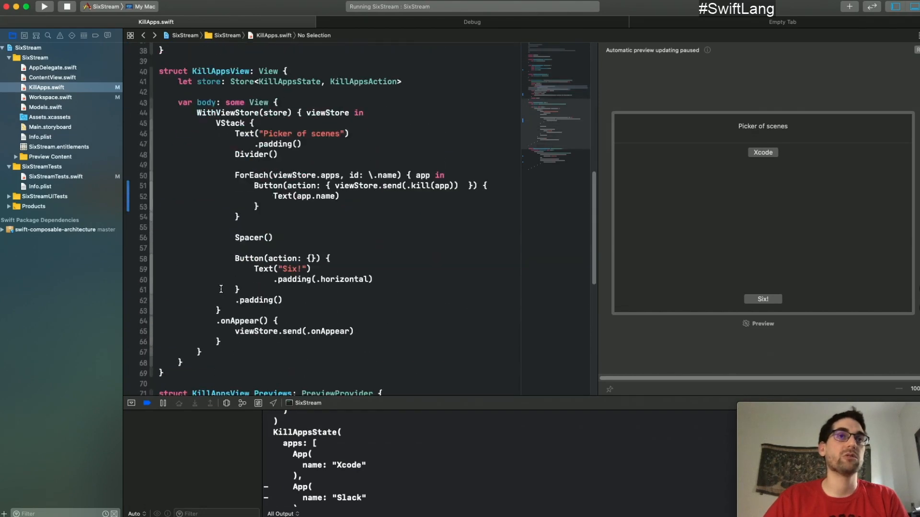
scroll("up", 3)
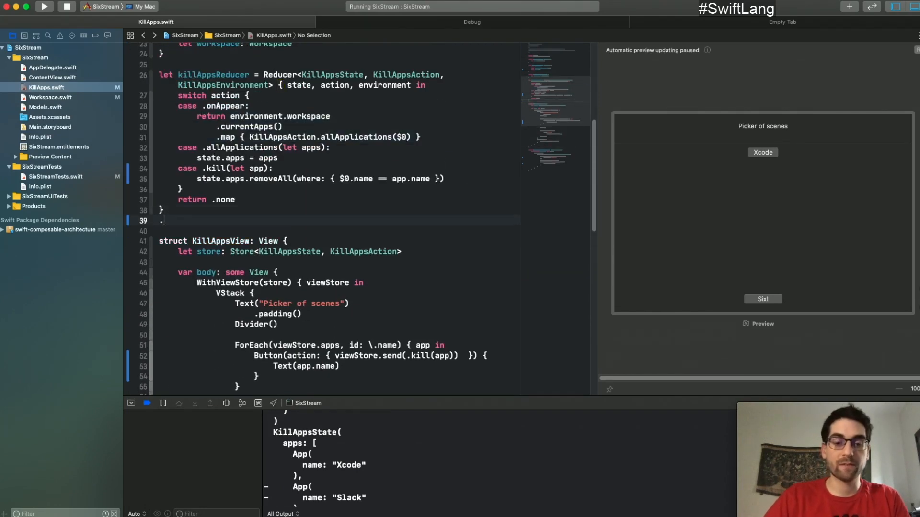
type(".debug()")
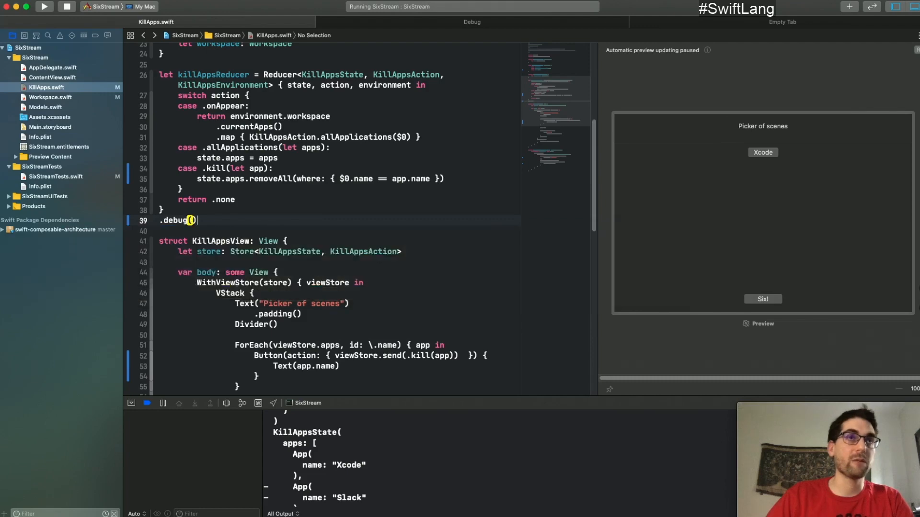
double_click(178, 220)
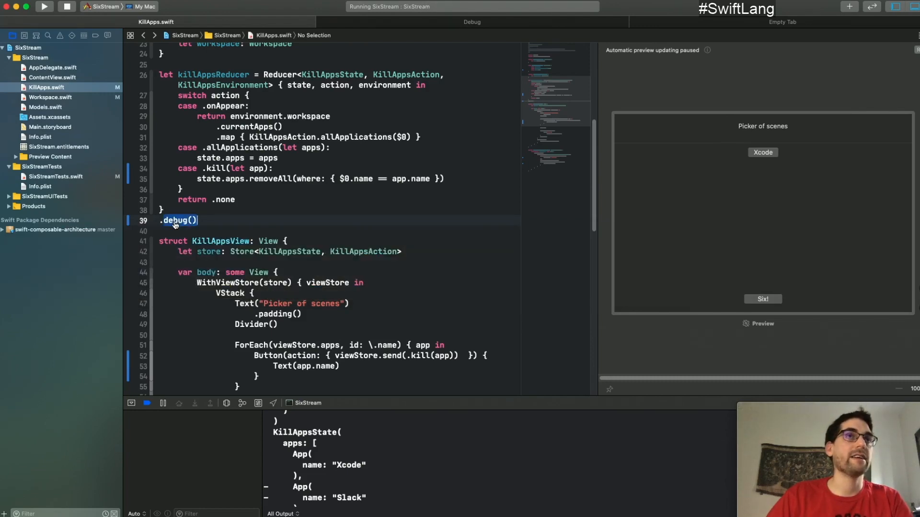
left_click(179, 220)
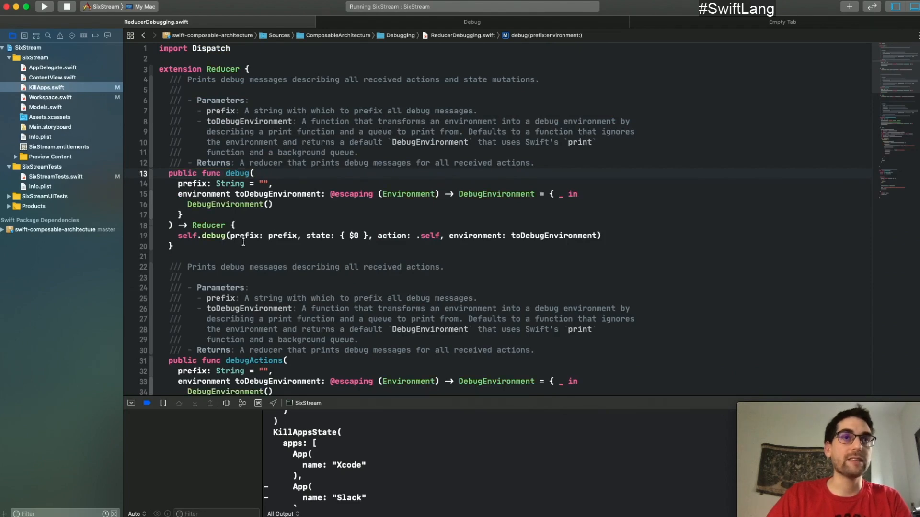
Read the library's debug reducer implementation, then navigate back twice to KillApps.swift
scroll("down", 3)
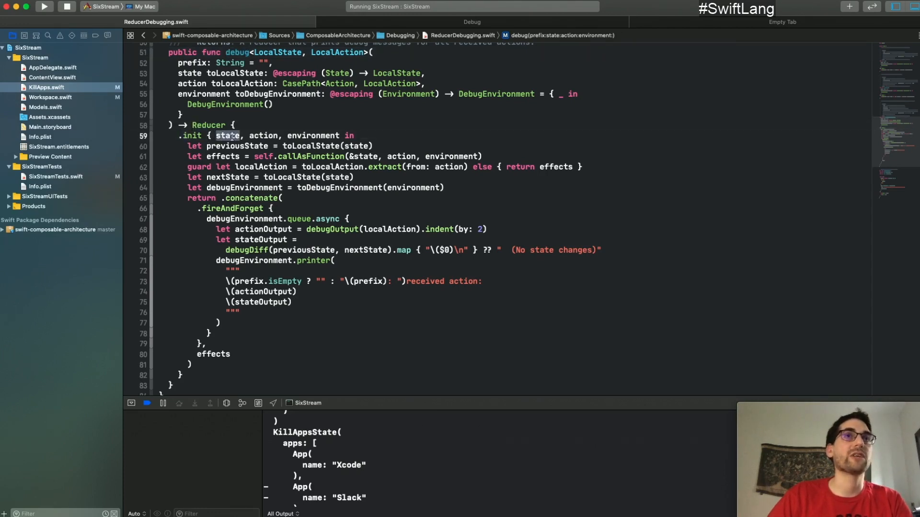
double_click(313, 135)
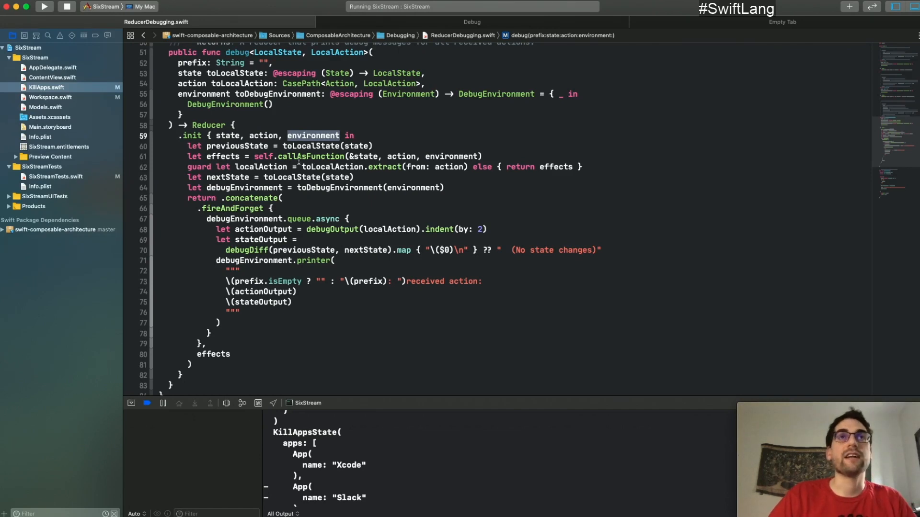
mouse_move(362, 166)
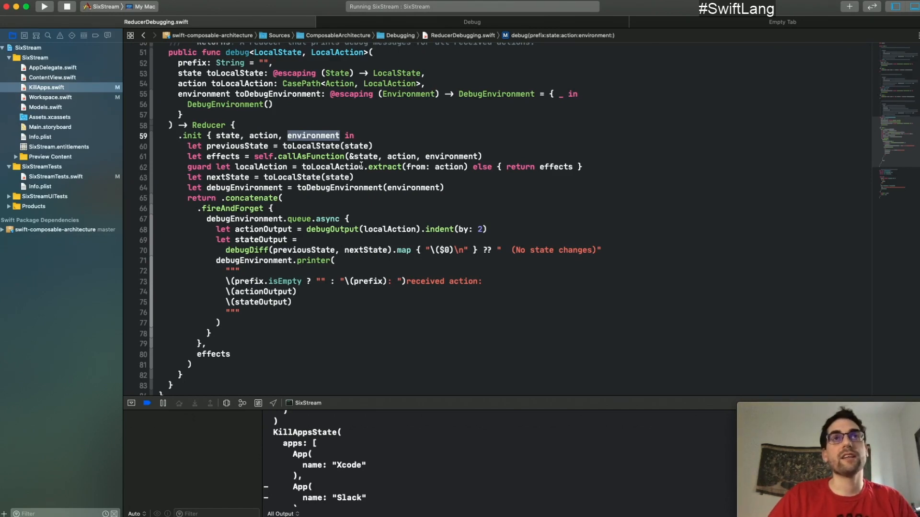
mouse_move(314, 281)
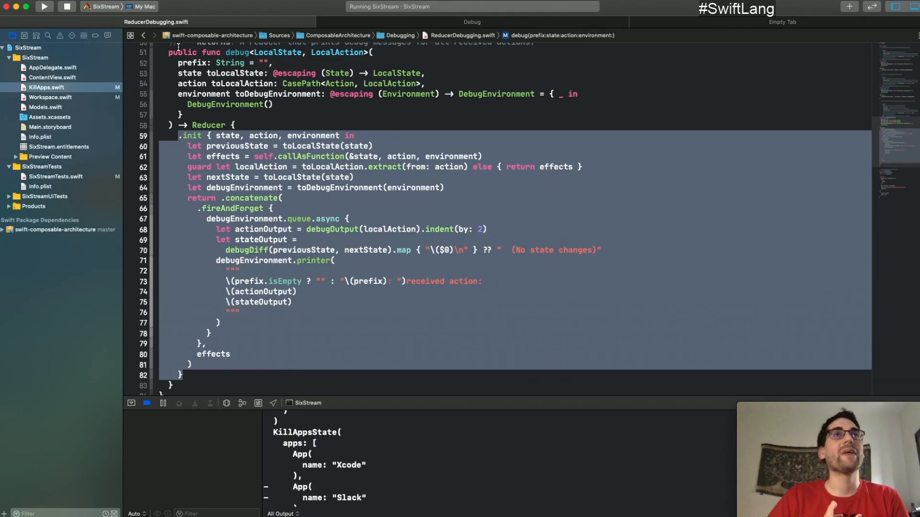
left_click(144, 36)
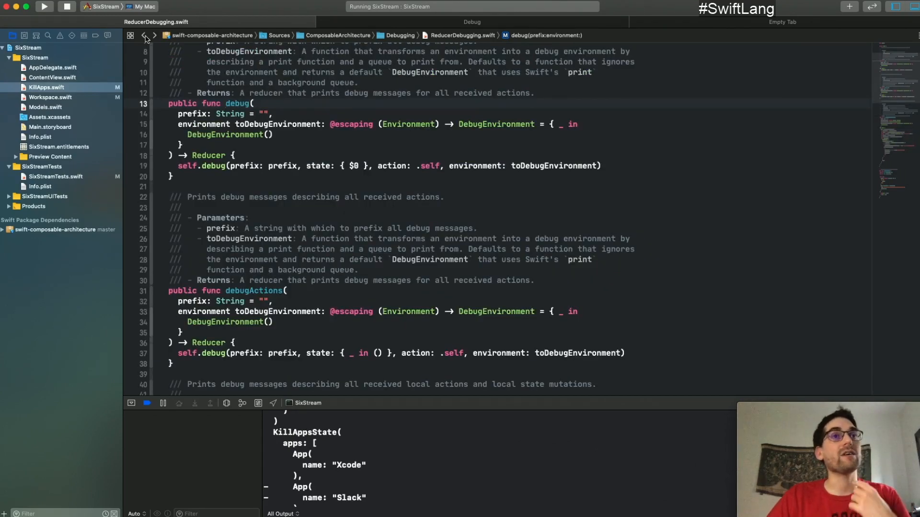
left_click(144, 35)
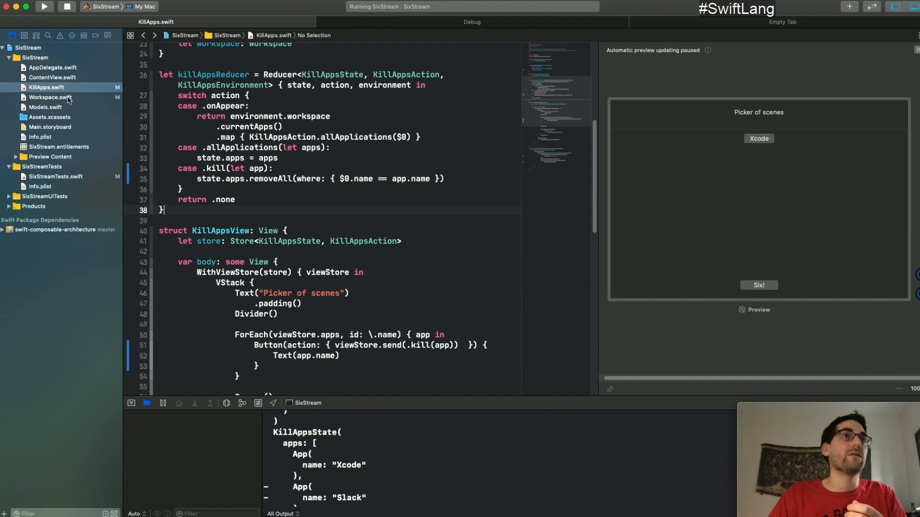
left_click(51, 97)
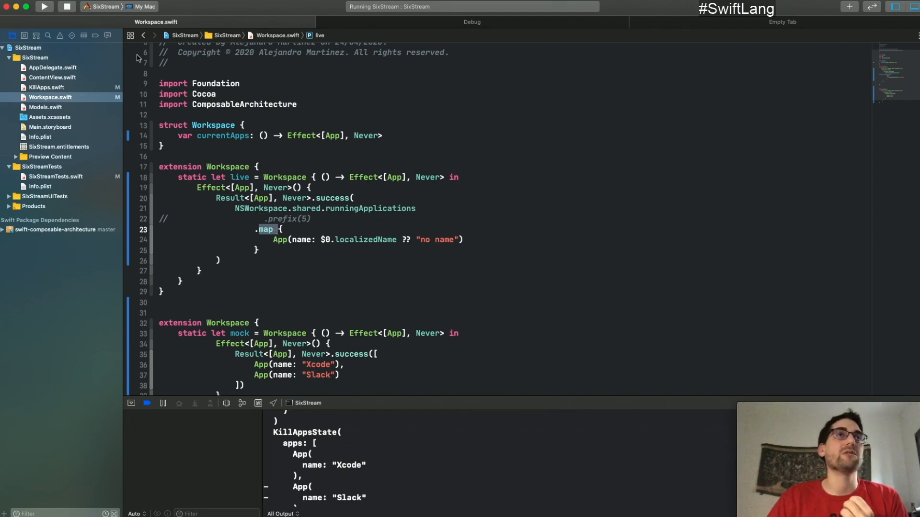
left_click(46, 86)
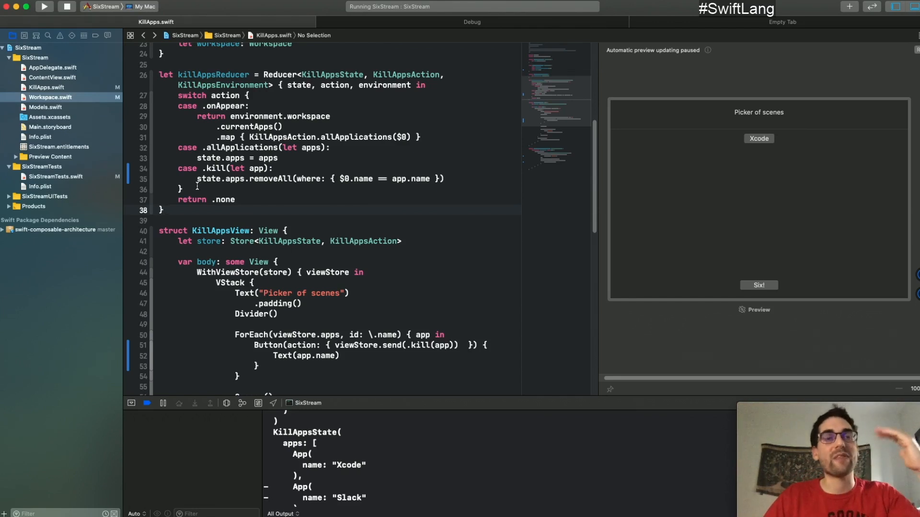
mouse_move(259, 251)
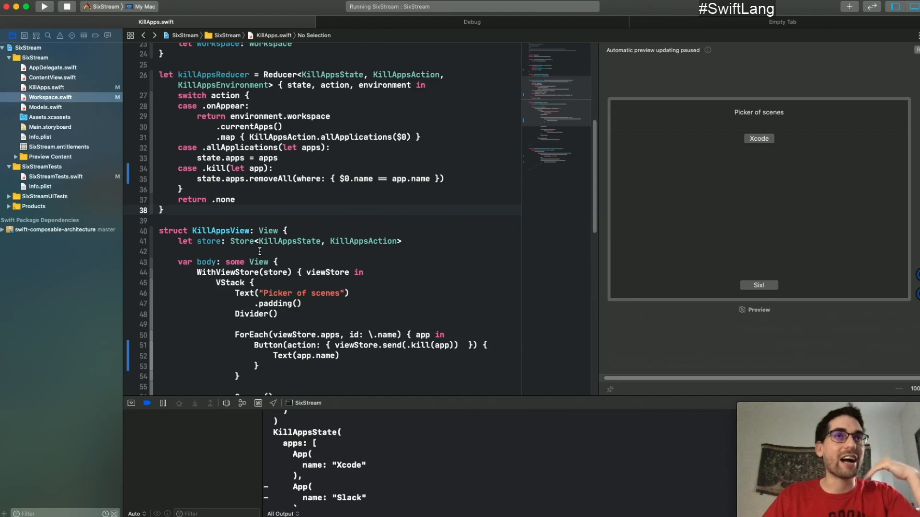